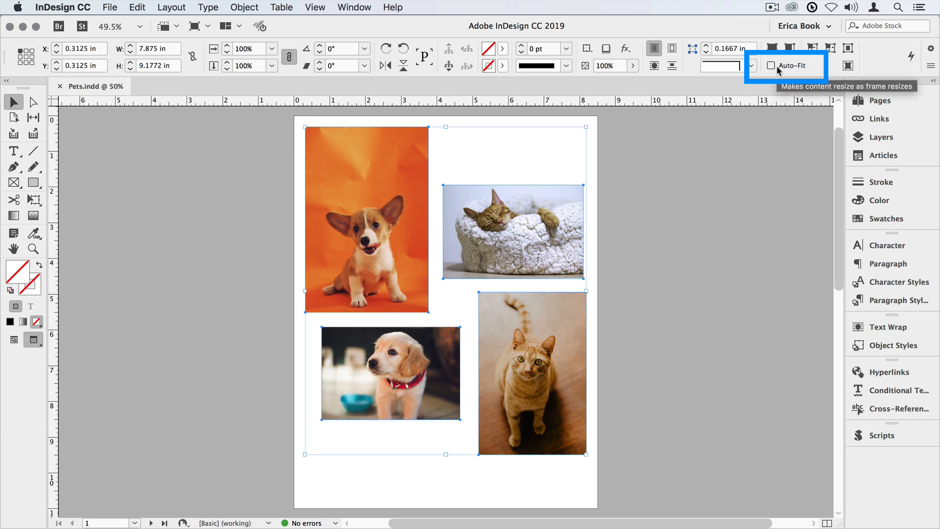
pyautogui.moveTo(779, 71)
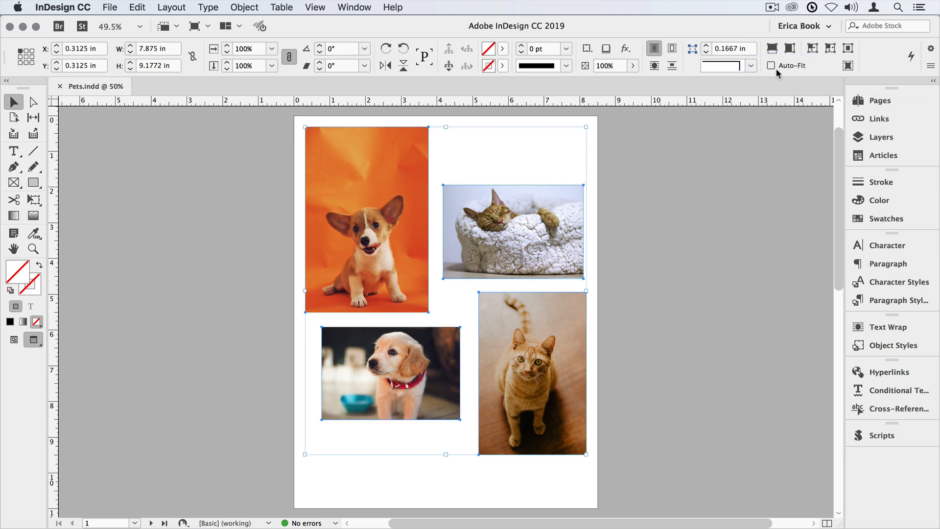
pyautogui.moveTo(931, 48)
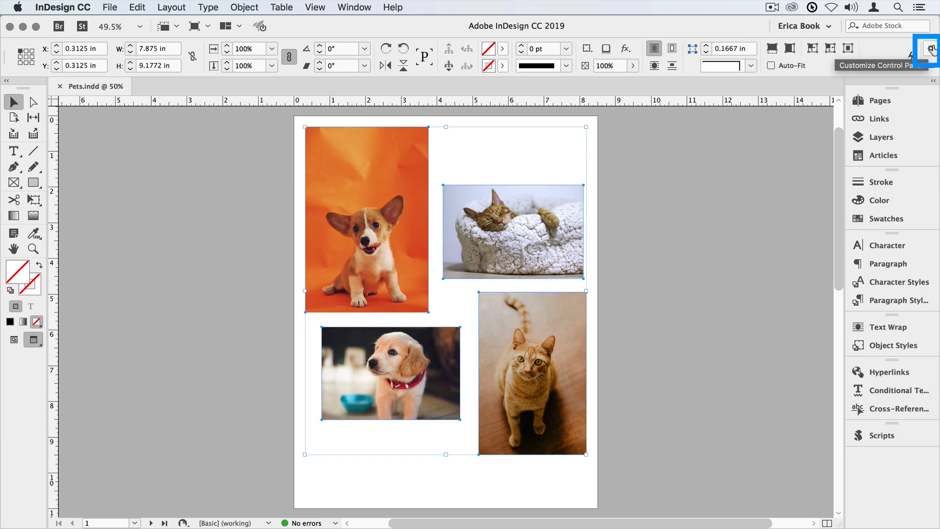
# Apply Fill Frame Proportionally to all four grouped pet photos via Object > Fitting.
pyautogui.click(931, 49)
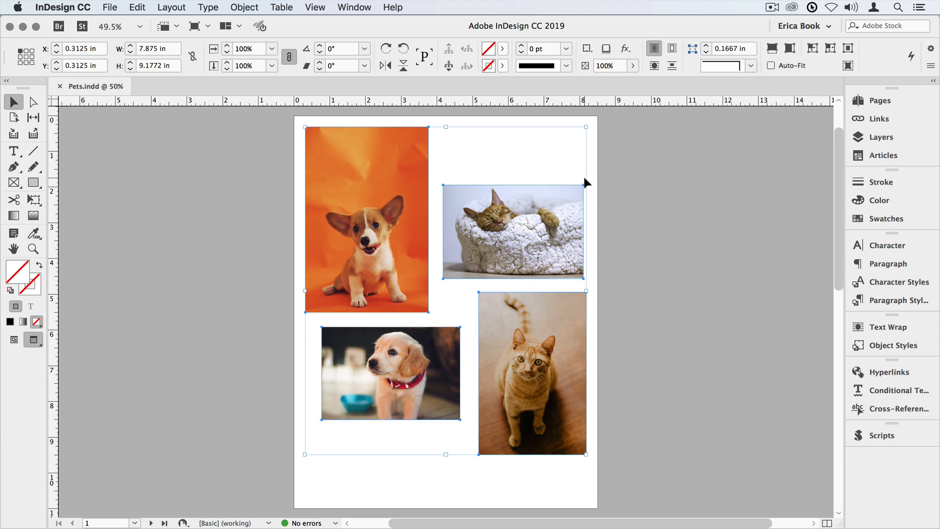
pyautogui.click(244, 7)
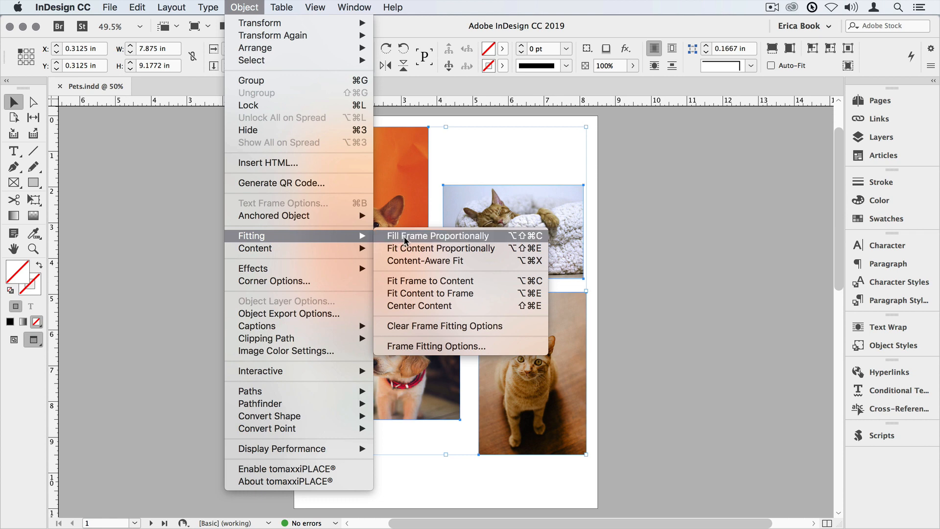
pyautogui.click(438, 236)
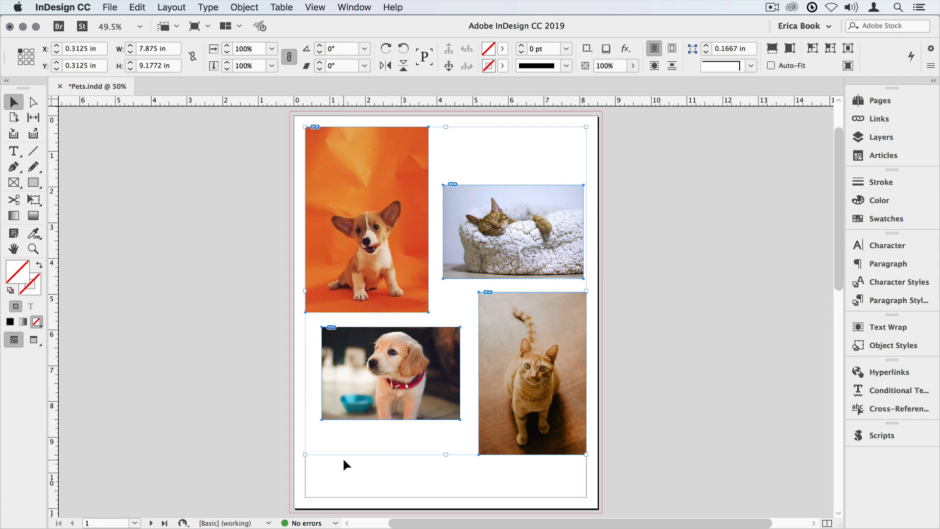
# Select the lower-left puppy frame and refit its photo with Fill Frame Proportionally.
pyautogui.click(391, 374)
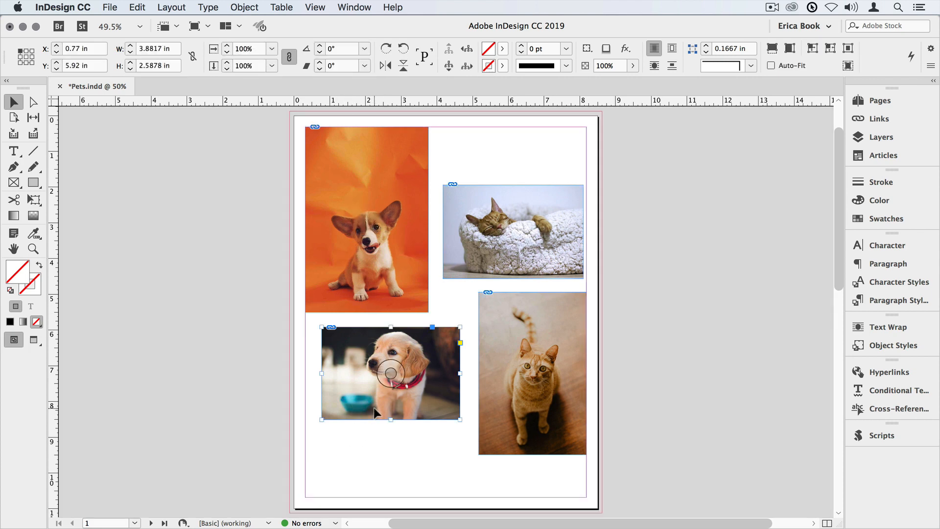
pyautogui.moveTo(394, 409)
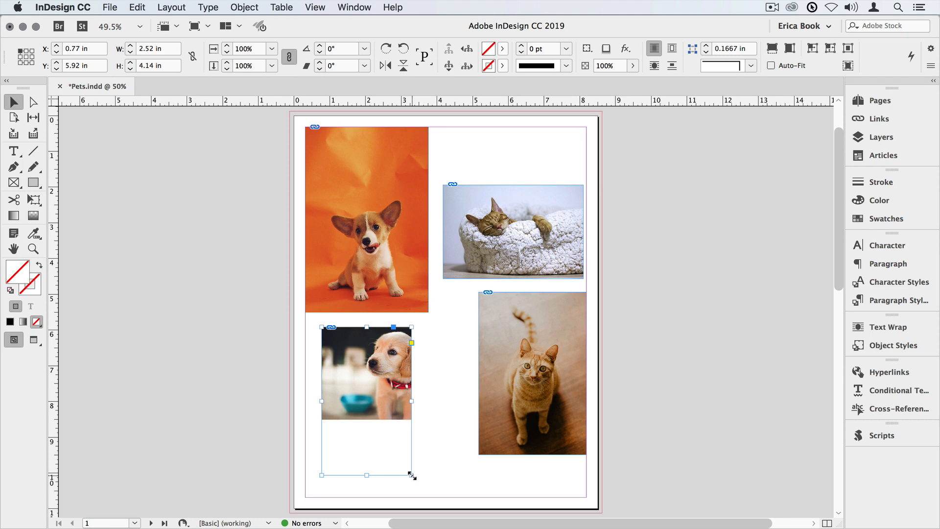
pyautogui.click(244, 7)
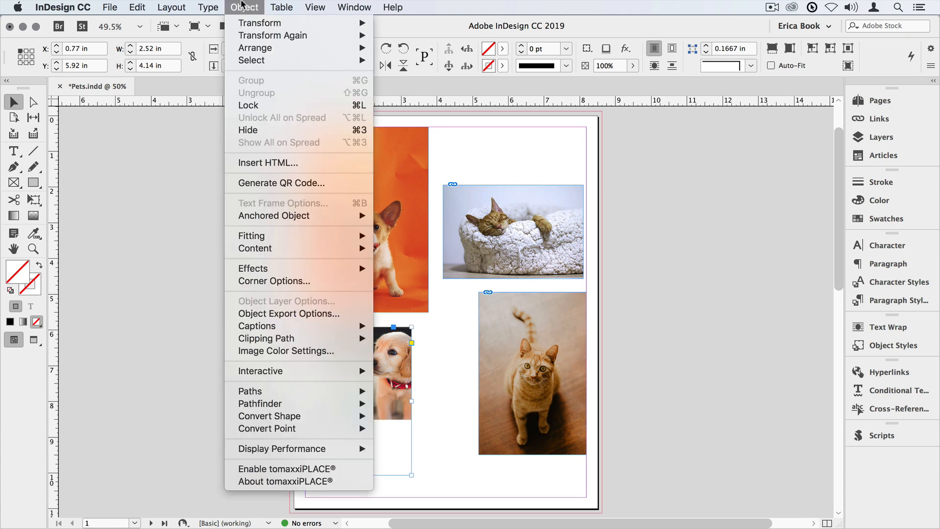
pyautogui.moveTo(252, 235)
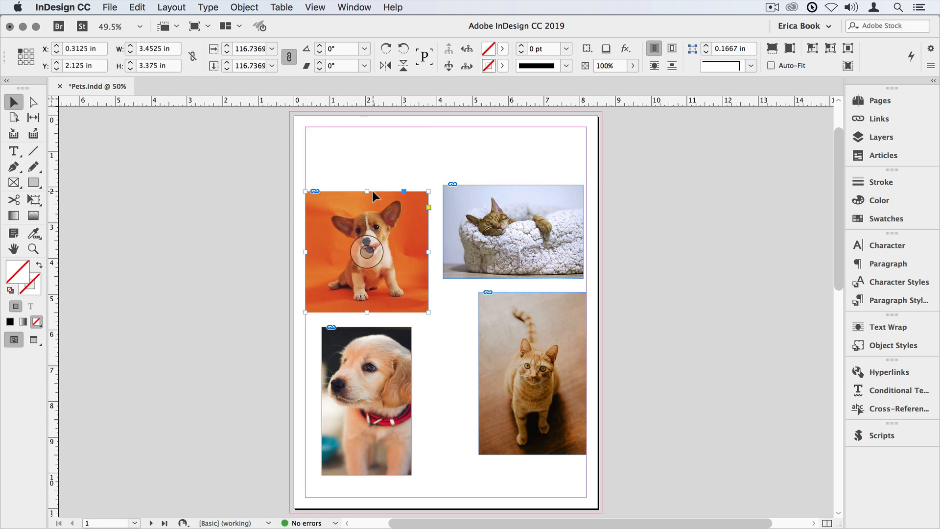
pyautogui.click(244, 7)
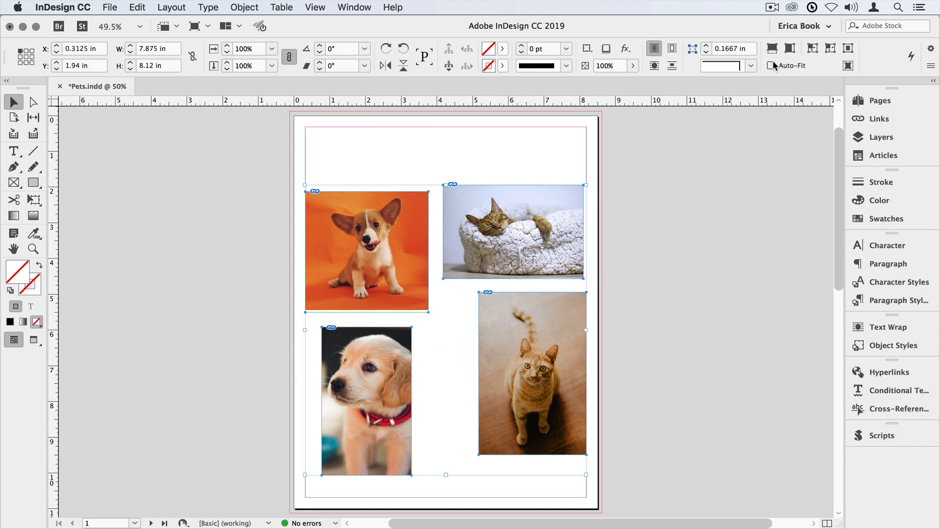
# Reshape the puppy frame into a wide, short landscape strip overlapping the orange cat photo.
pyautogui.click(771, 66)
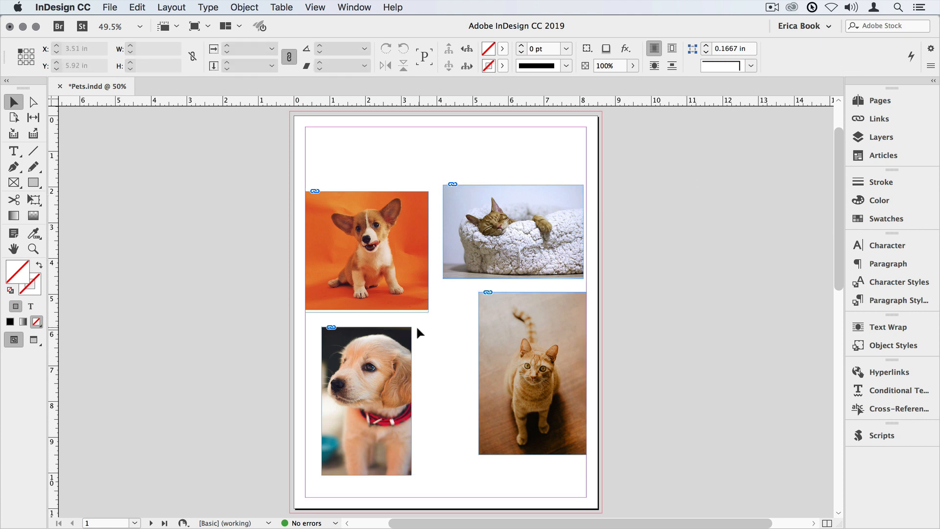
pyautogui.click(367, 400)
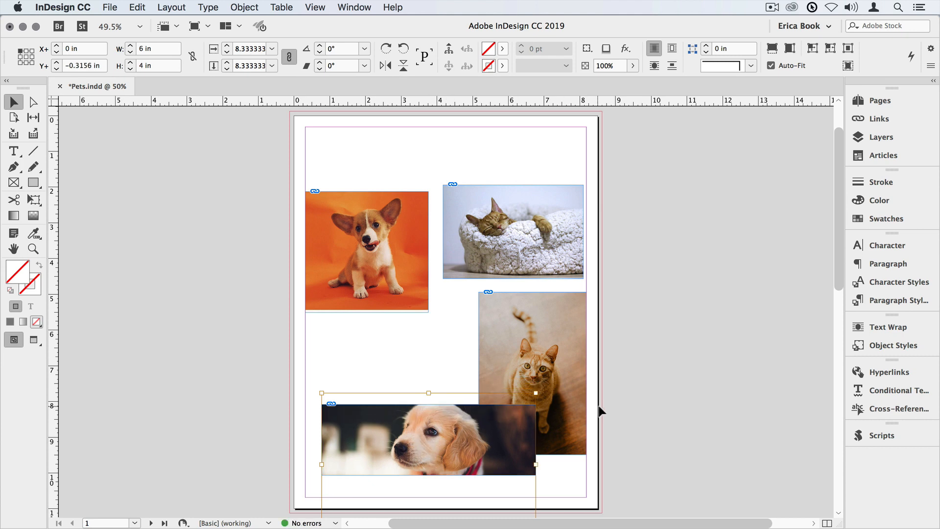
pyautogui.click(605, 410)
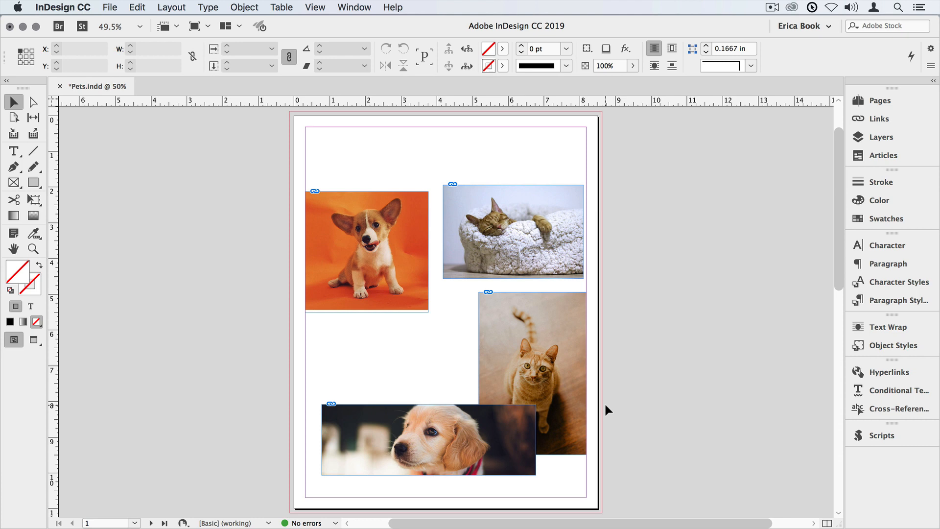
# In Frame Fitting Options, set Fitting to Fill Frame Proportionally with Auto-Fit enabled.
pyautogui.click(243, 7)
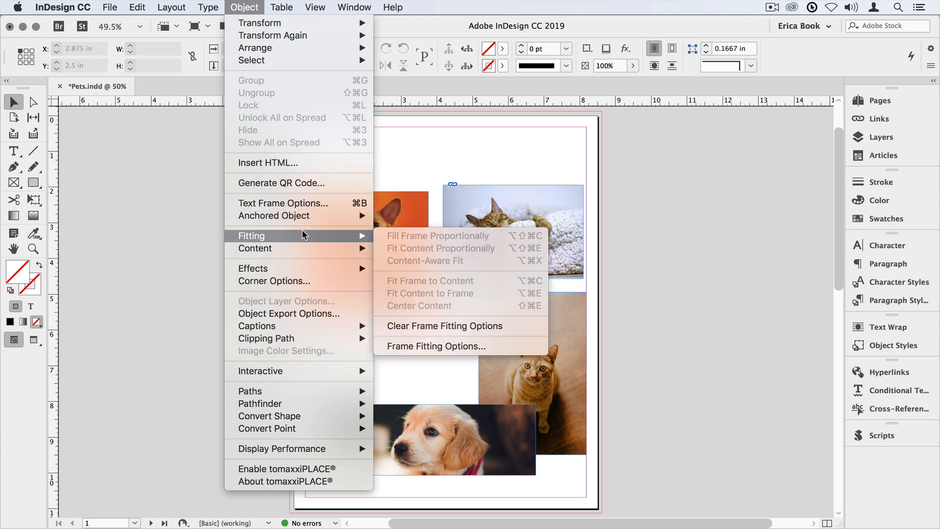
pyautogui.click(437, 236)
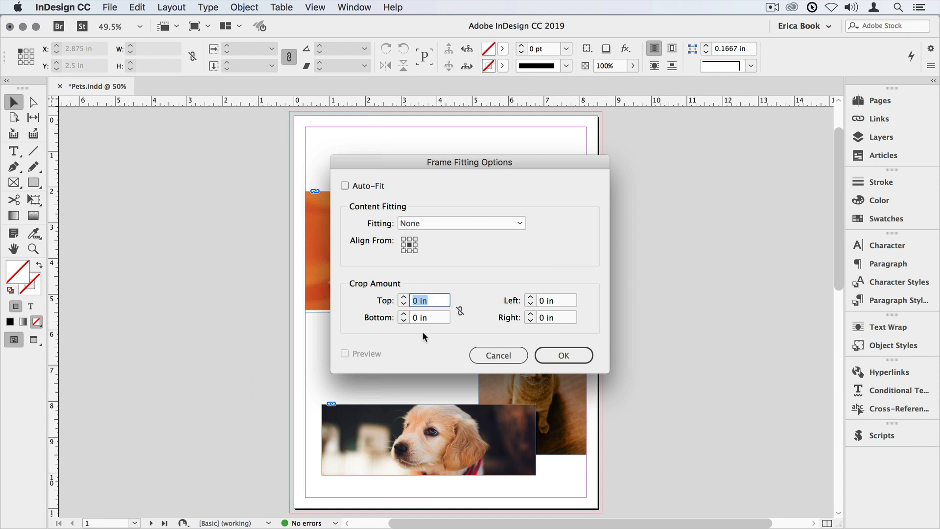
pyautogui.click(461, 222)
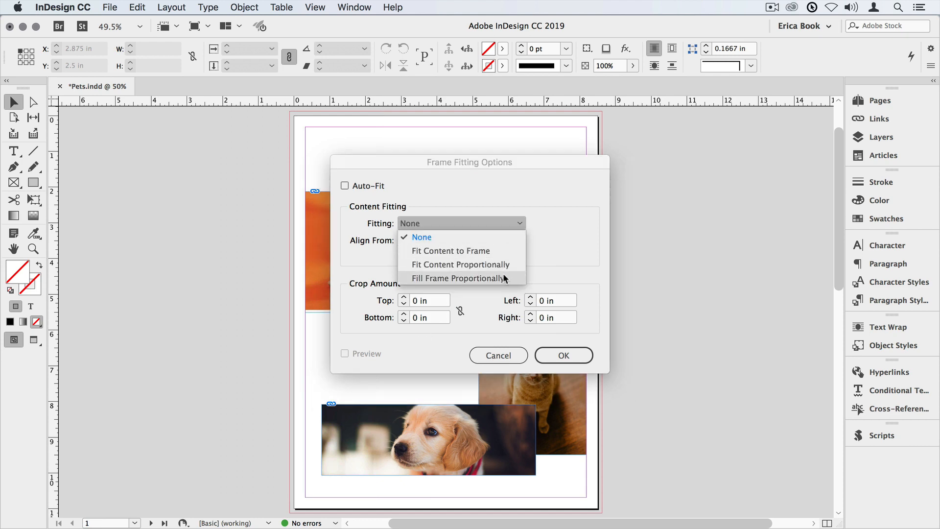
pyautogui.click(457, 277)
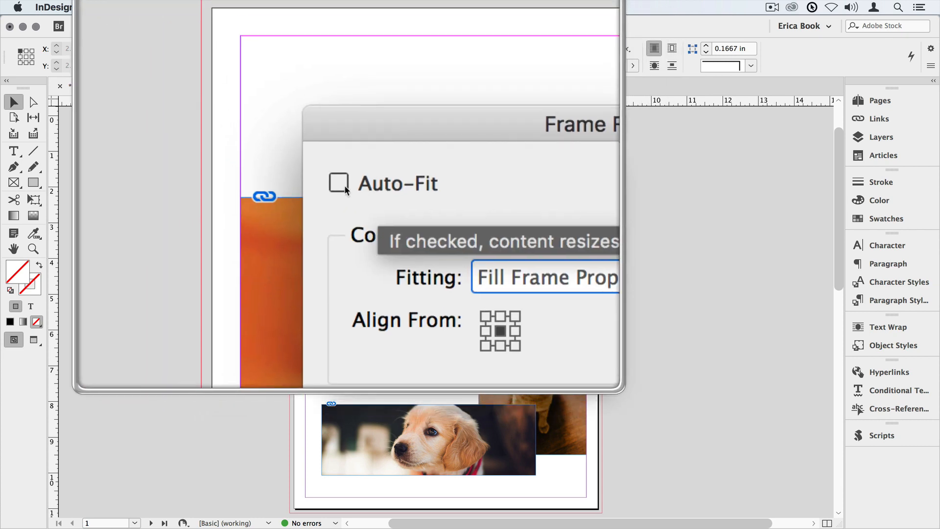
pyautogui.click(345, 185)
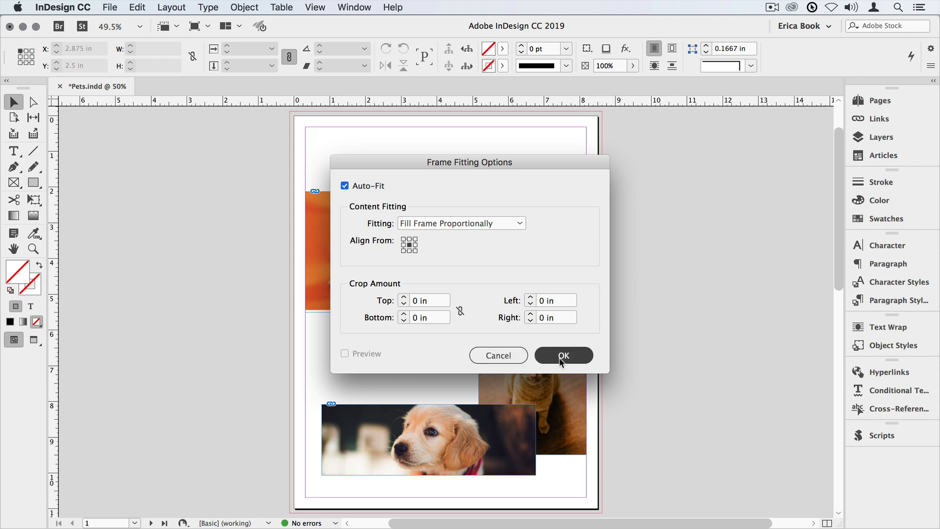
pyautogui.click(562, 354)
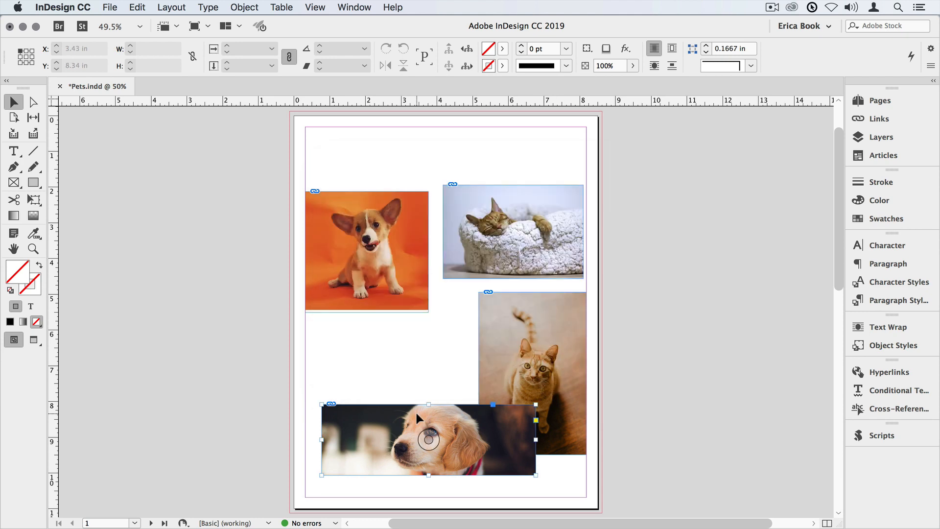
# Move and reshape the puppy frame from tall portrait to wide landscape, letting Auto-Fit refill it.
pyautogui.moveTo(428, 441); pyautogui.dragTo(554, 194)
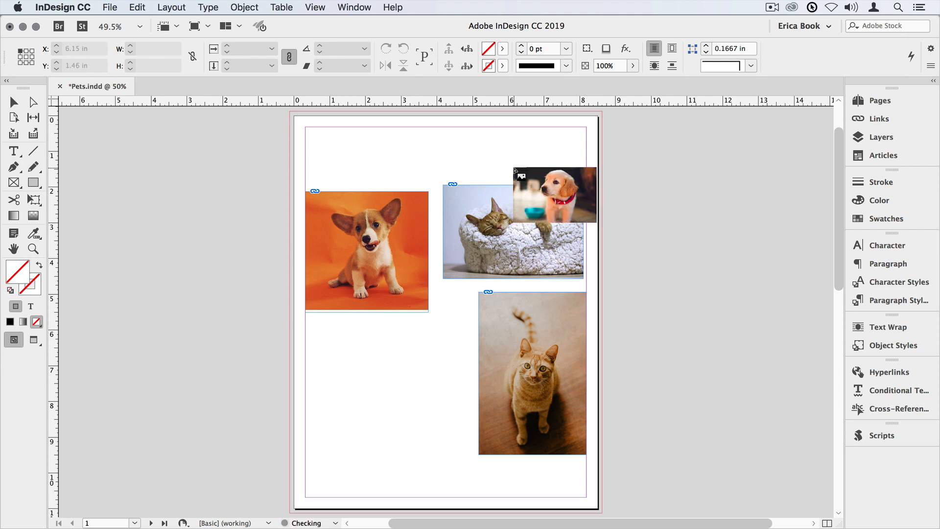
pyautogui.moveTo(555, 194); pyautogui.dragTo(378, 360)
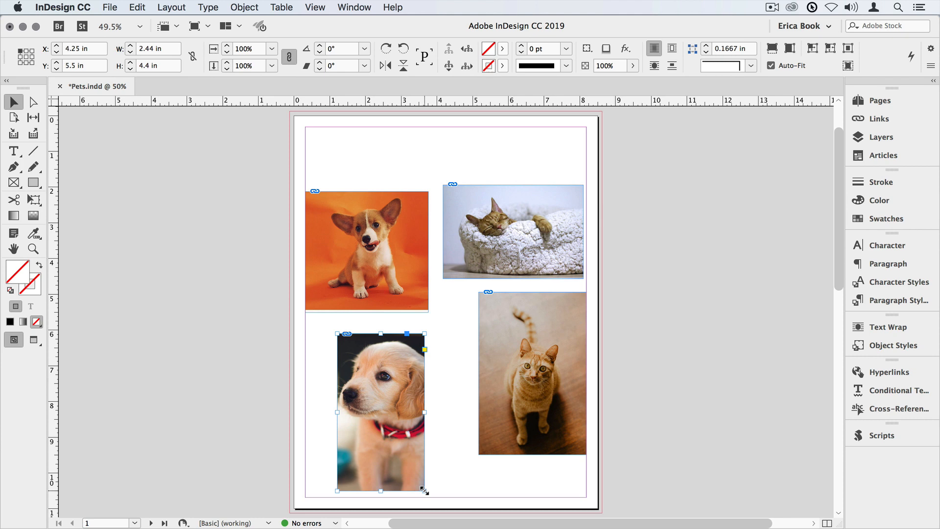
pyautogui.moveTo(423, 492); pyautogui.dragTo(480, 415)
pyautogui.write('2')
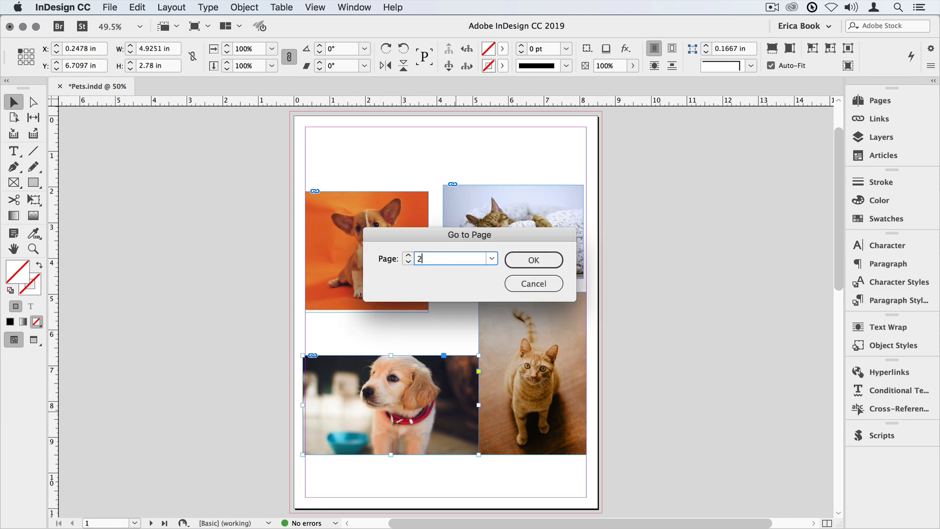
# On page 2, use the Gap tool to shift the gutter between the corgi and cat photo columns.
pyautogui.click(533, 260)
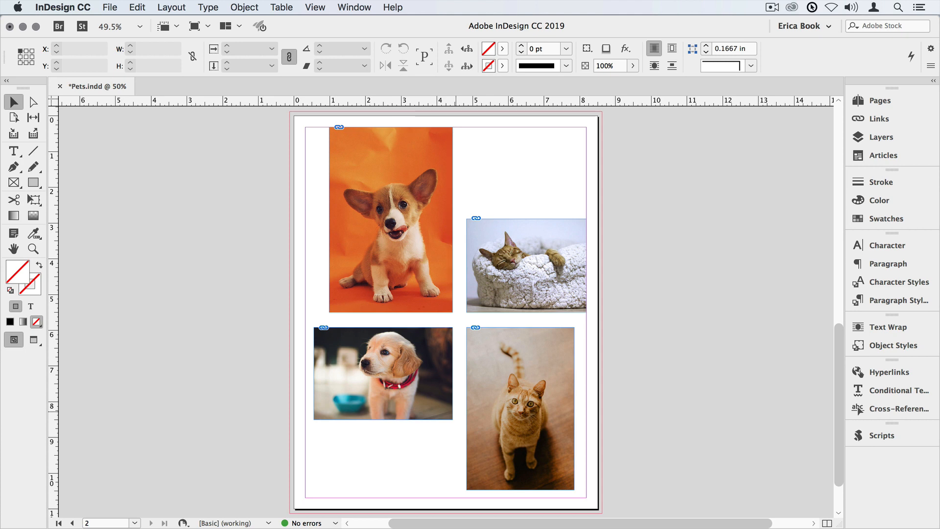
pyautogui.click(33, 118)
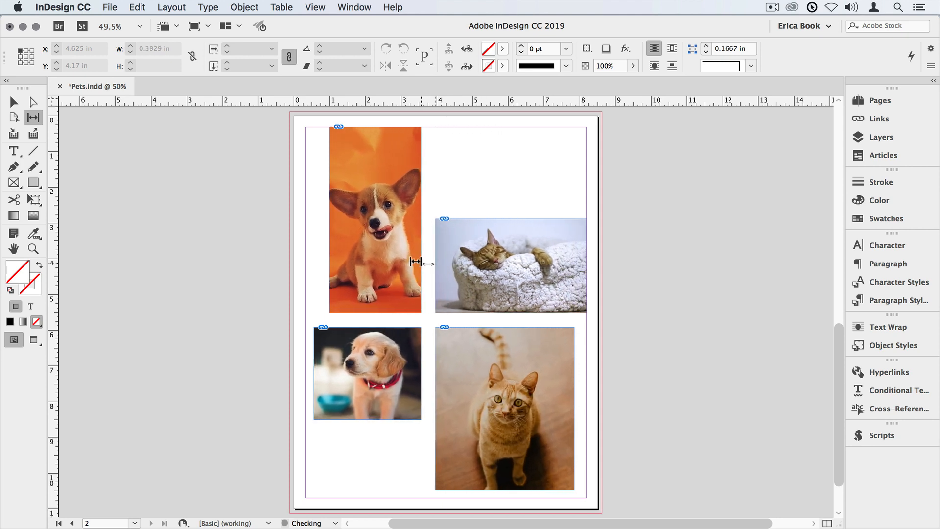
pyautogui.moveTo(420, 264); pyautogui.dragTo(429, 264)
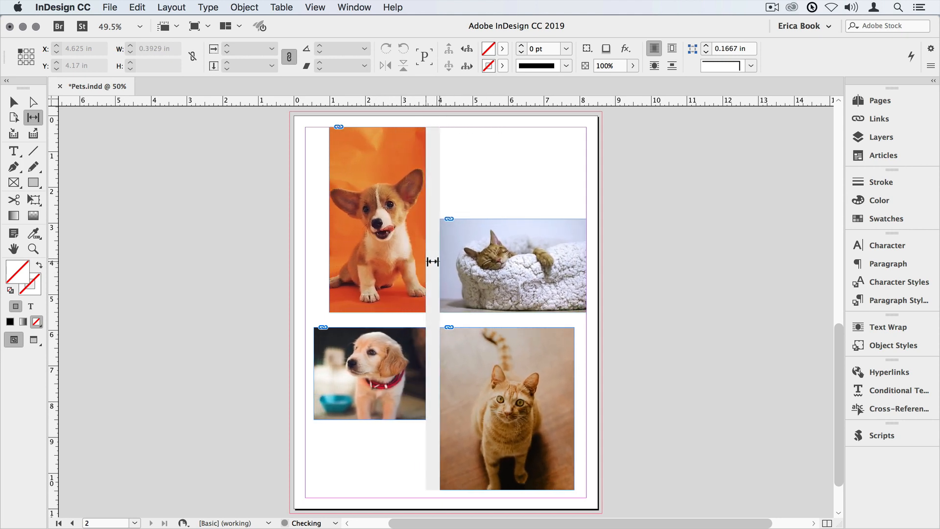